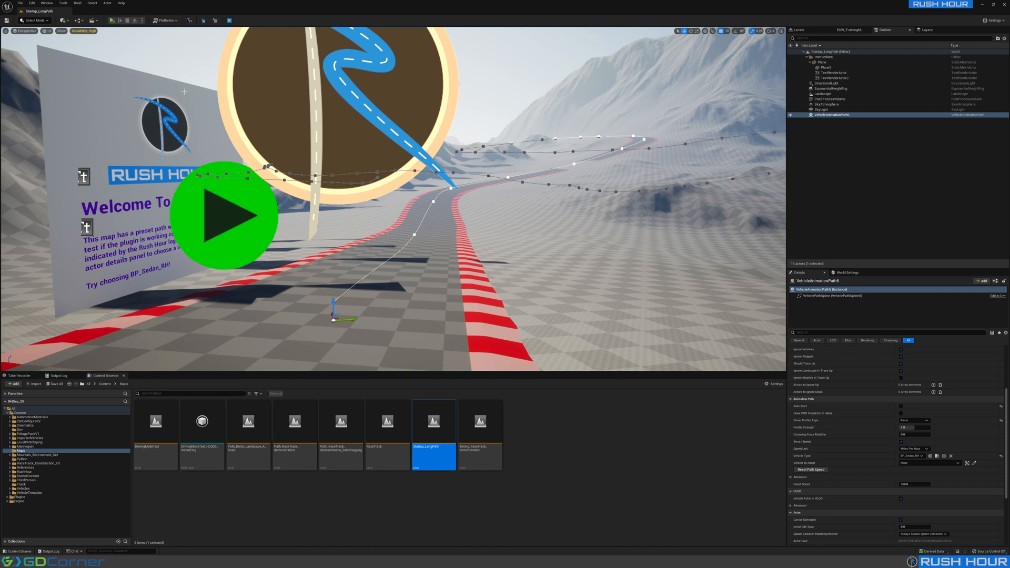
Step: Show the world blueprint options from the main toolbar's Blueprints menu
click(76, 20)
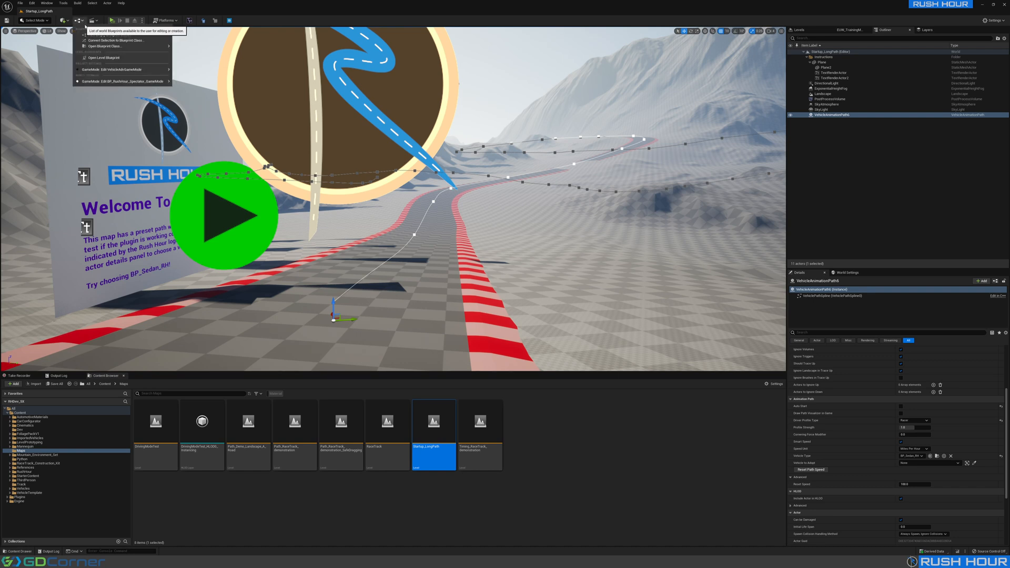
Step: Inspect the level blueprint's vehicle-spawn loop, then run the level so blue sedans drive the path
click(100, 56)
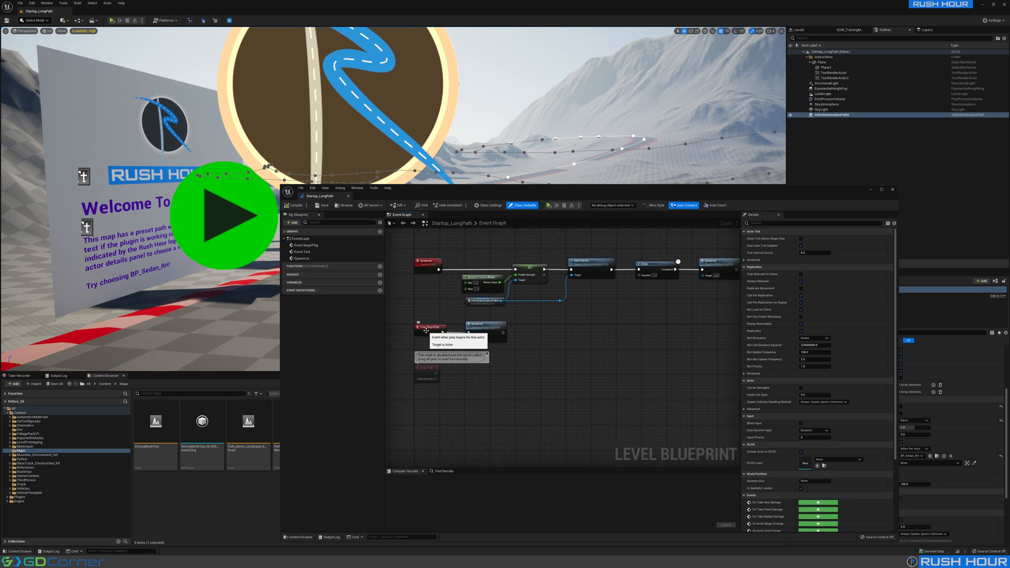
mouse_move(484, 330)
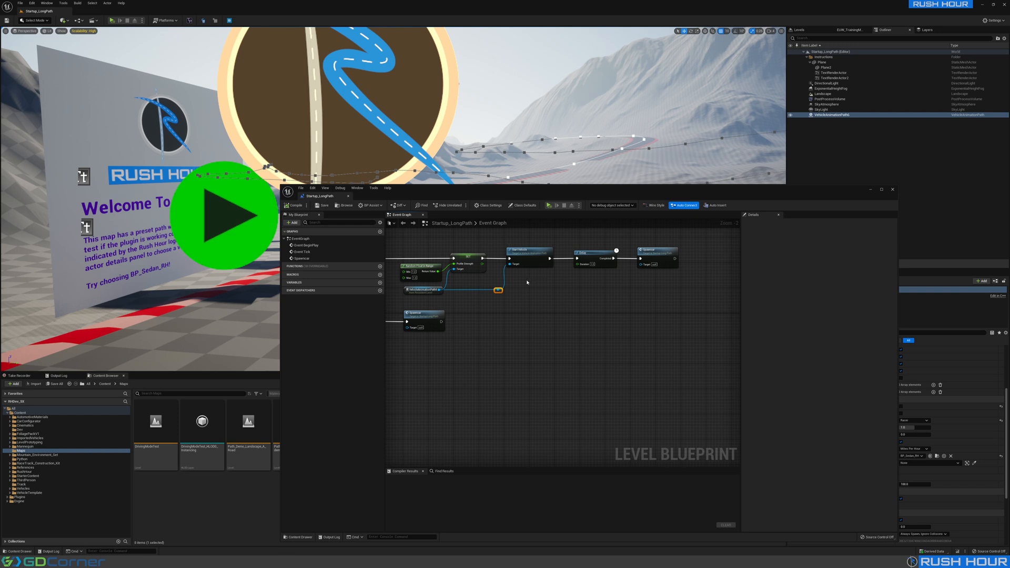
mouse_move(538, 277)
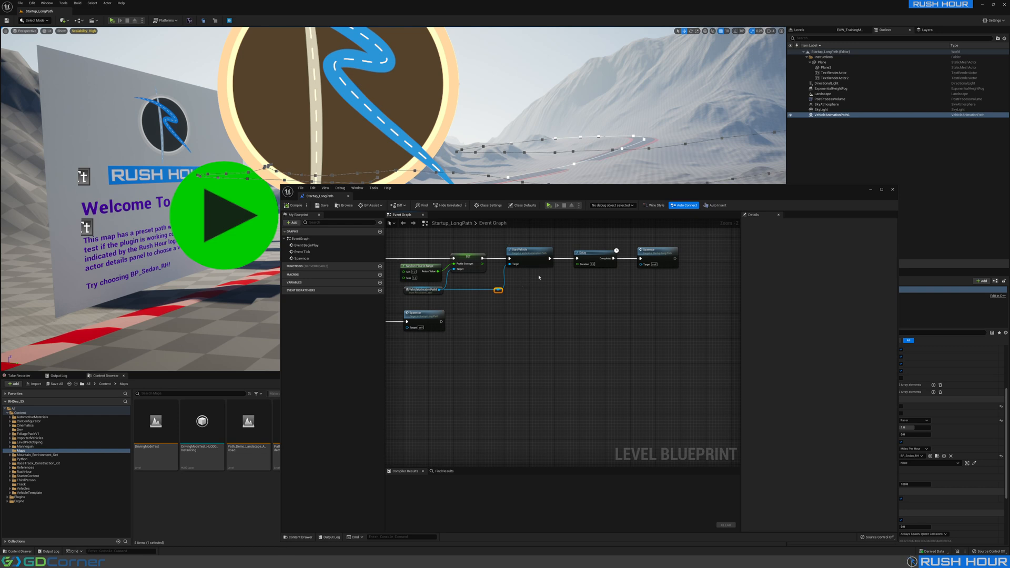
mouse_move(586, 256)
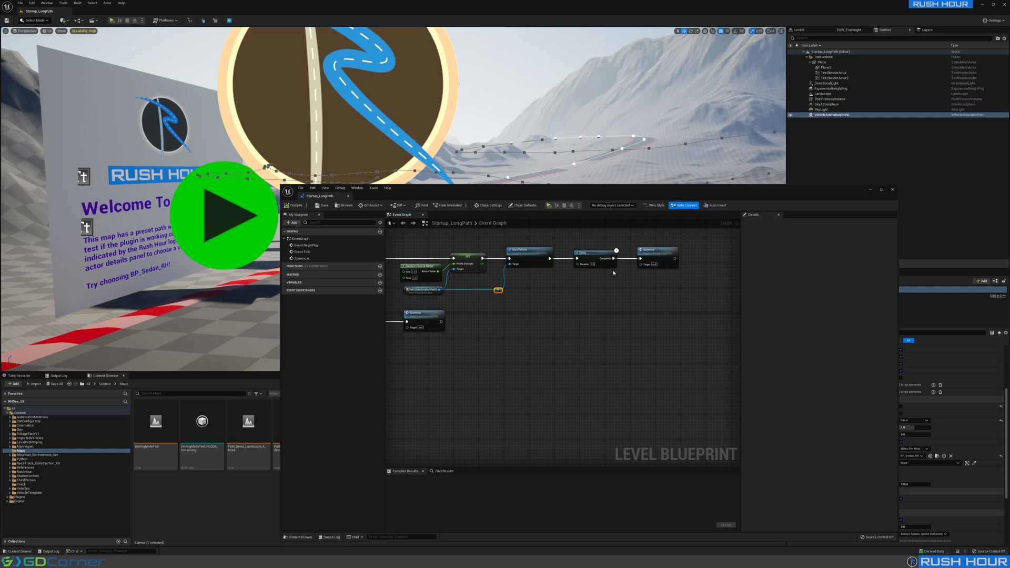
mouse_move(660, 263)
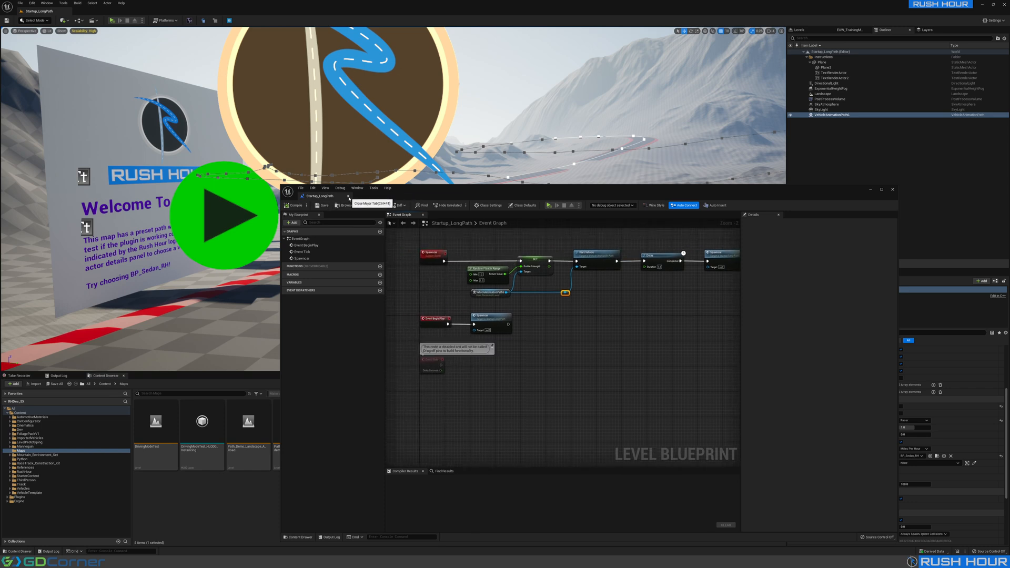
click(113, 20)
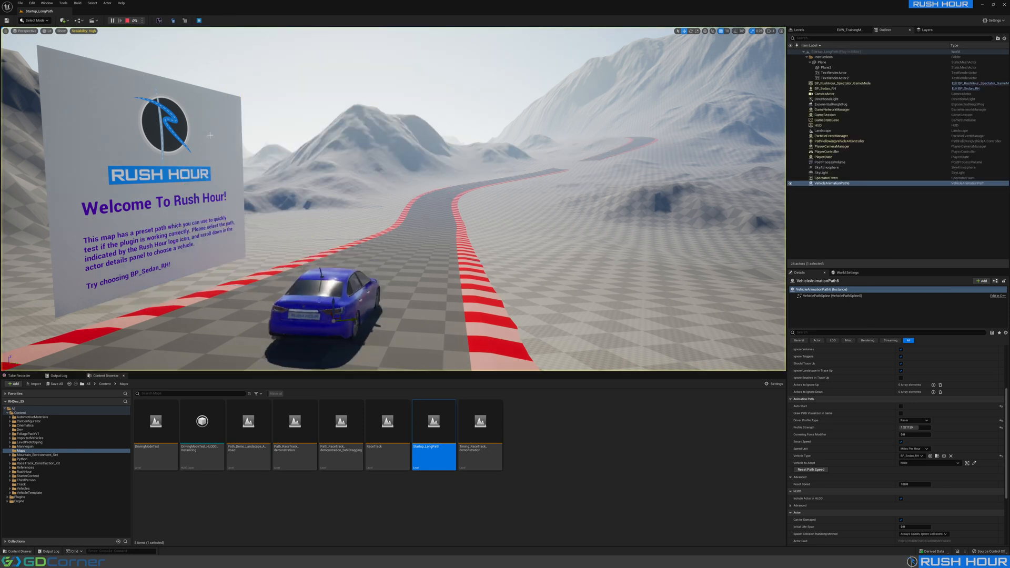
click(122, 20)
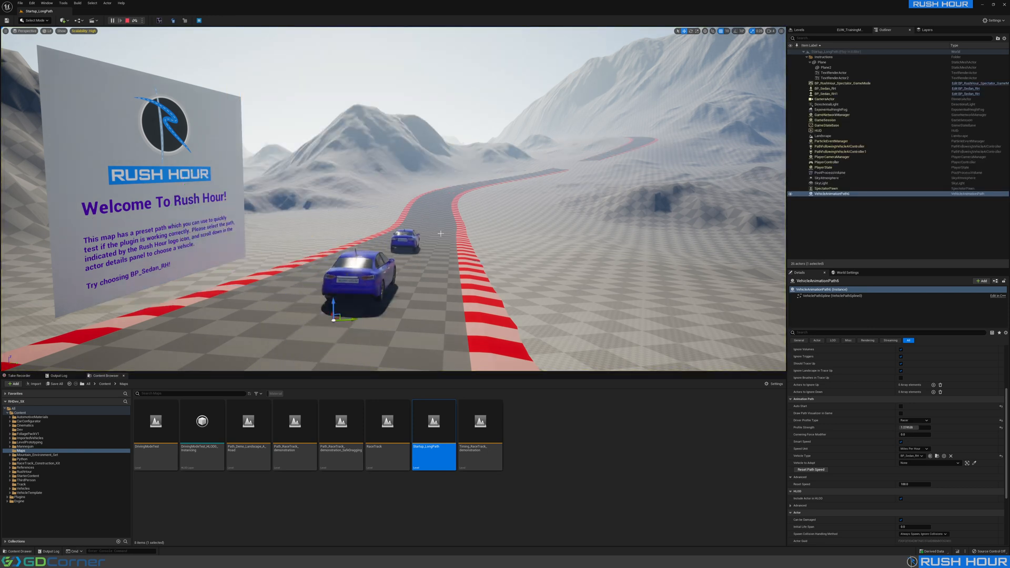